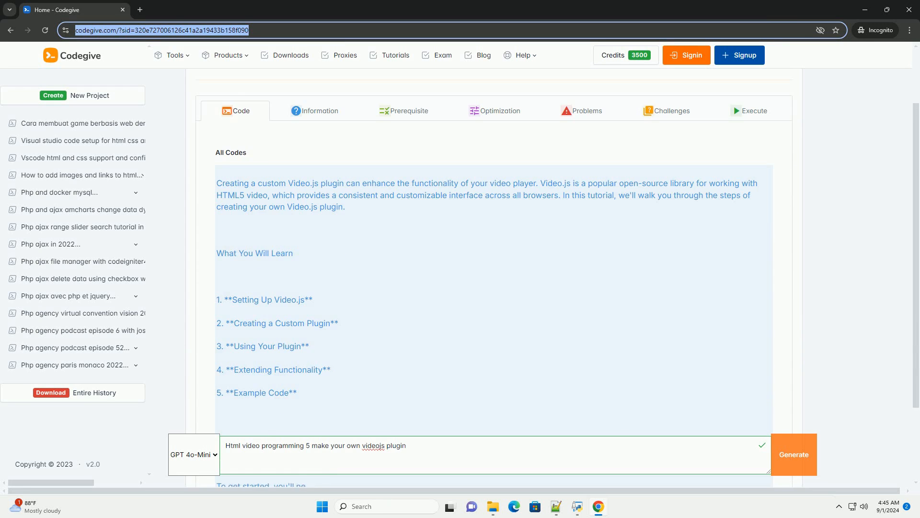
pyautogui.scroll(-3)
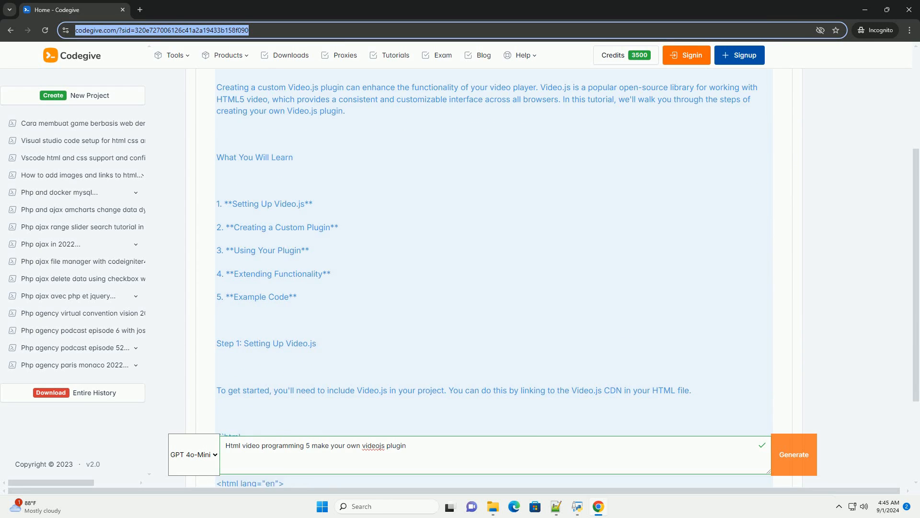
pyautogui.scroll(-3)
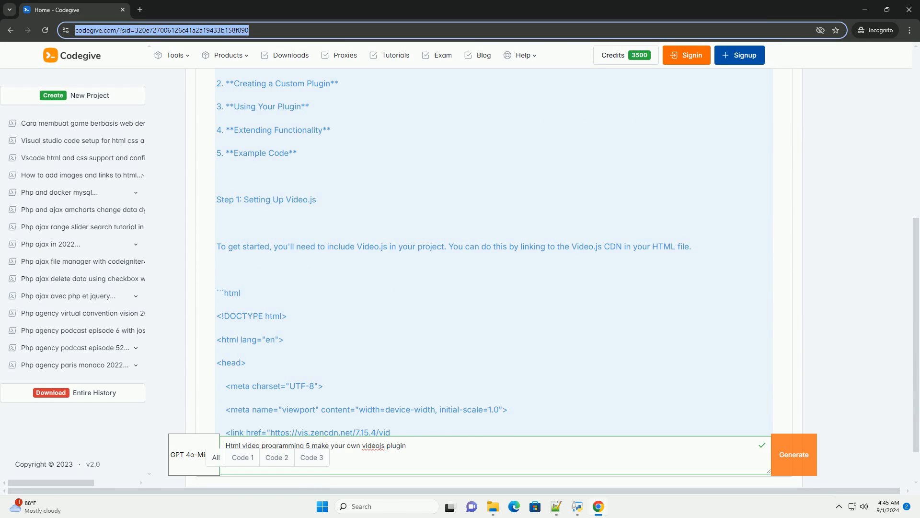
pyautogui.scroll(-3)
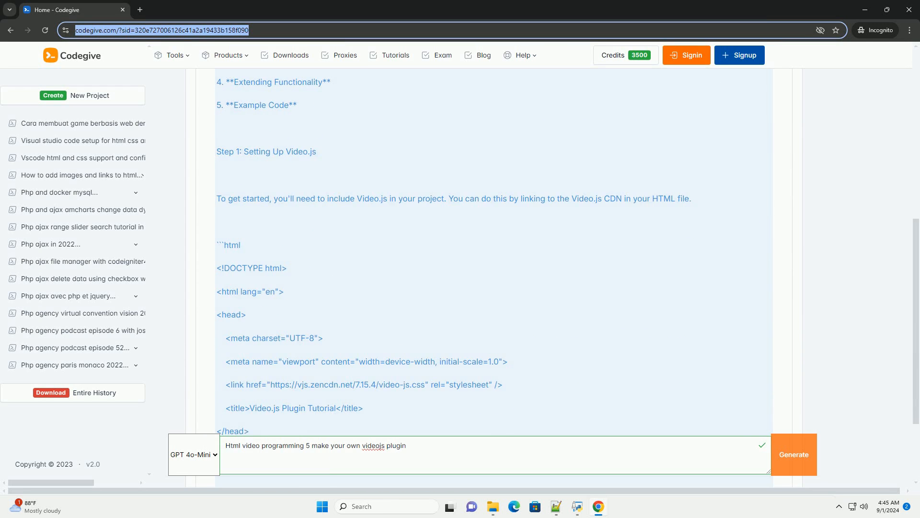
pyautogui.scroll(-3)
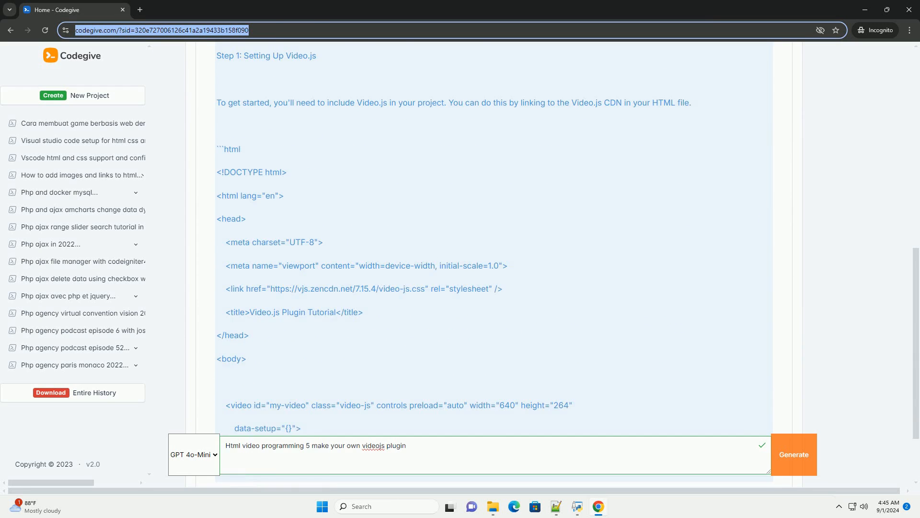
pyautogui.scroll(-3)
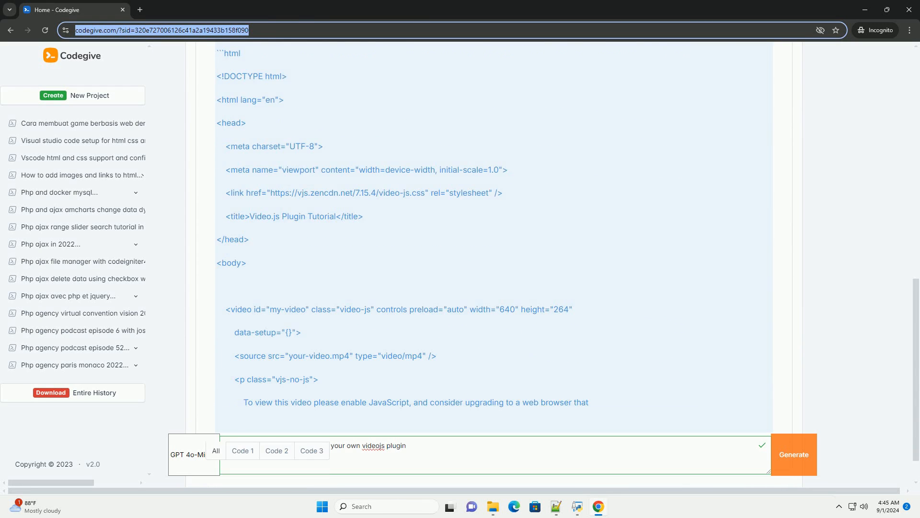
pyautogui.scroll(-3)
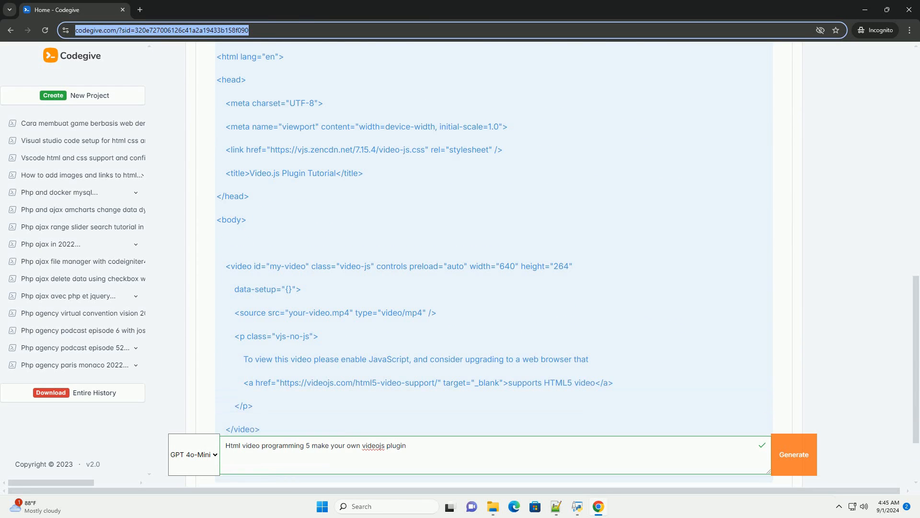
pyautogui.scroll(-3)
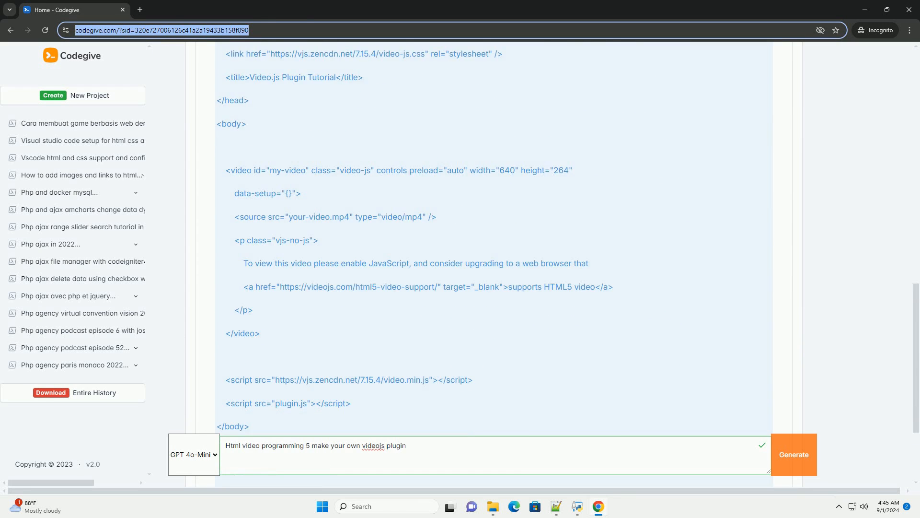
pyautogui.scroll(-3)
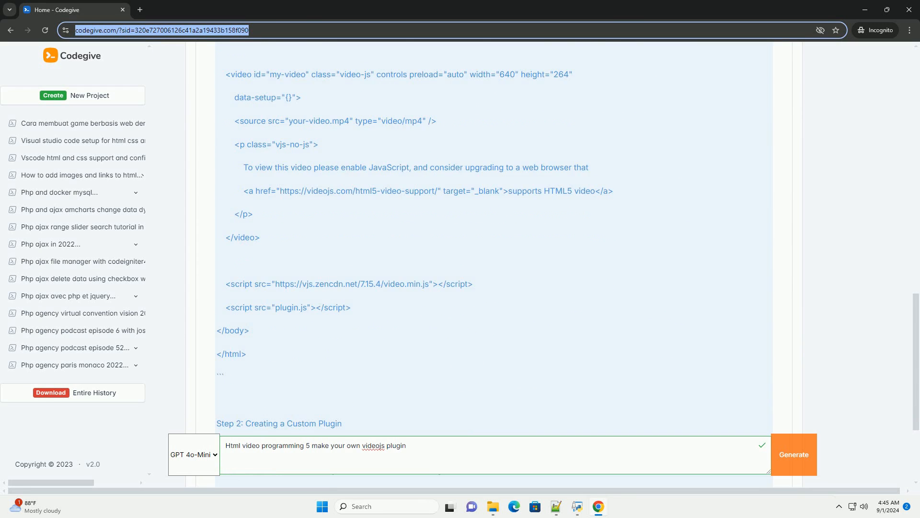
pyautogui.scroll(-3)
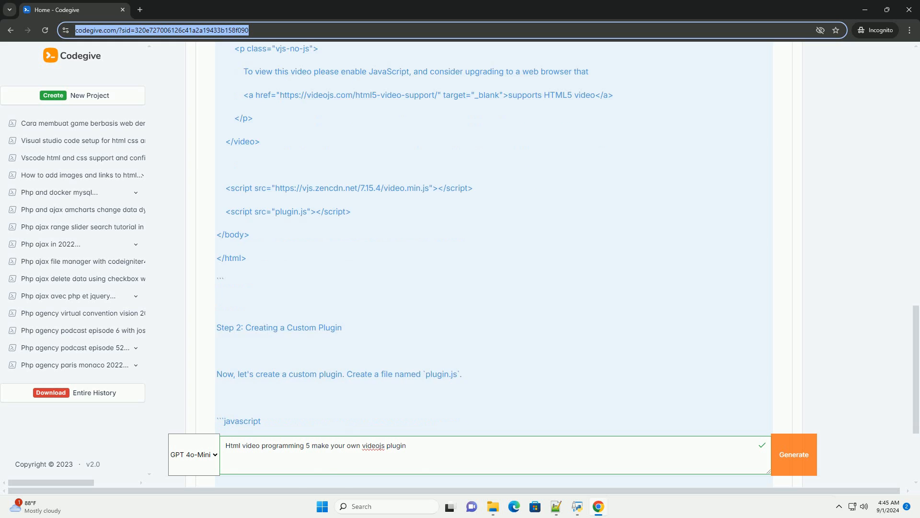
pyautogui.scroll(-3)
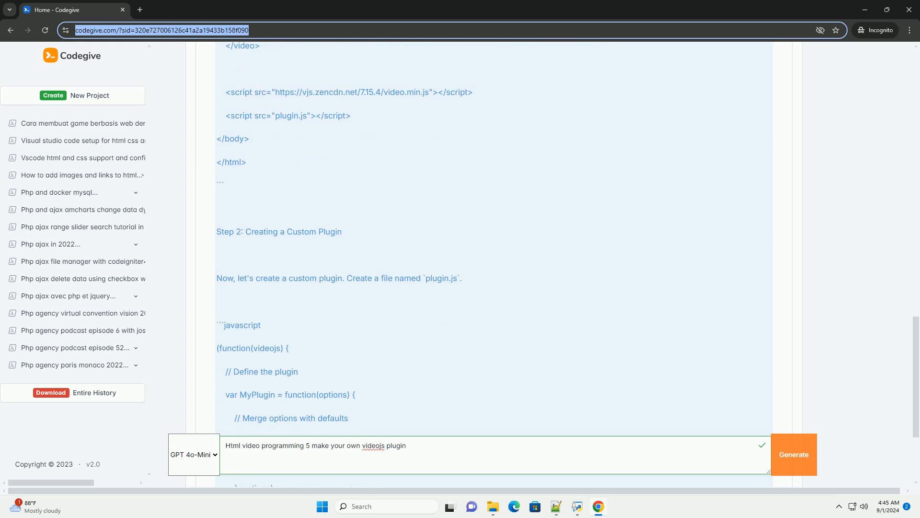
pyautogui.scroll(-3)
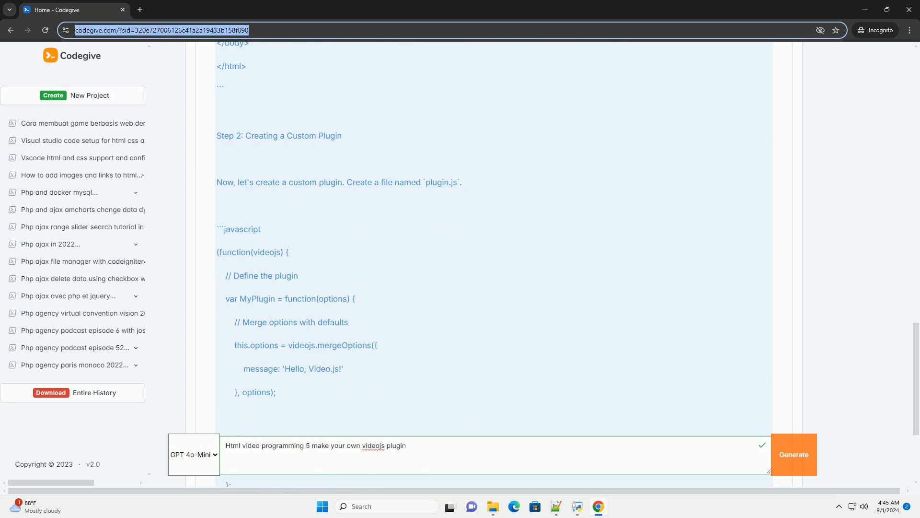
pyautogui.scroll(-3)
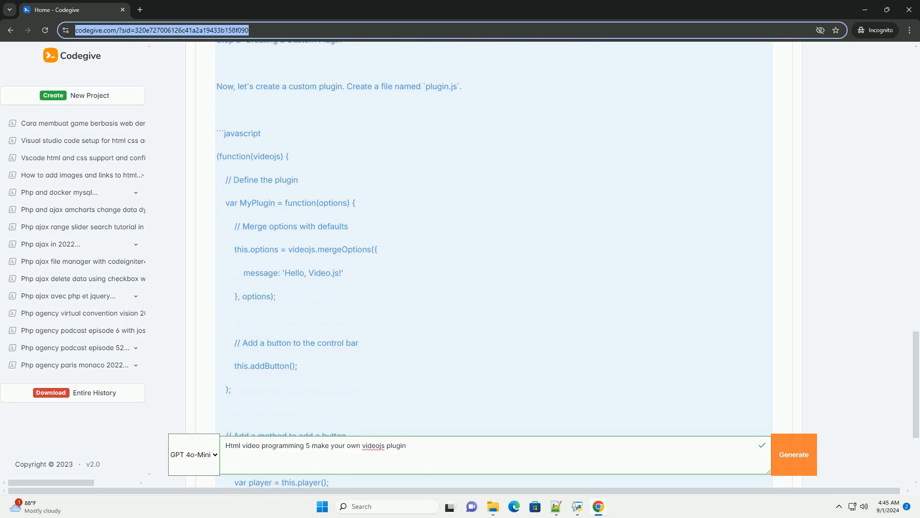
pyautogui.scroll(-3)
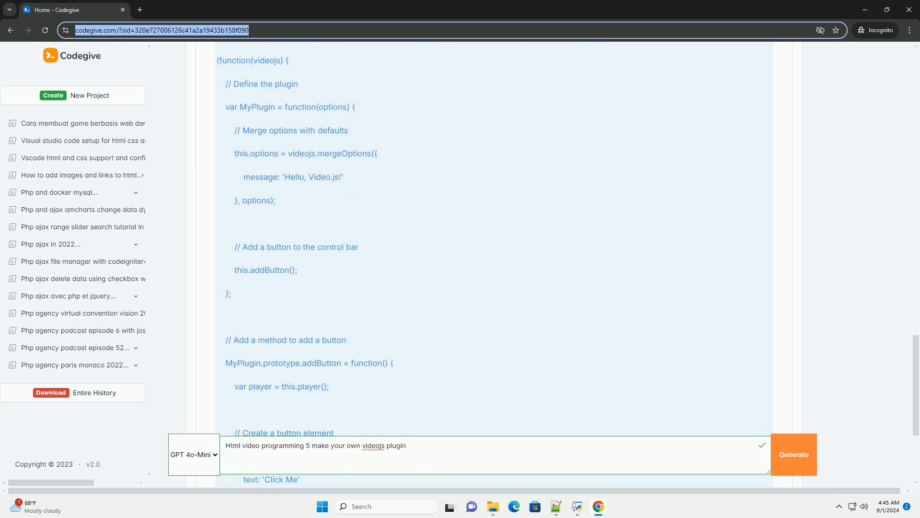
pyautogui.scroll(-3)
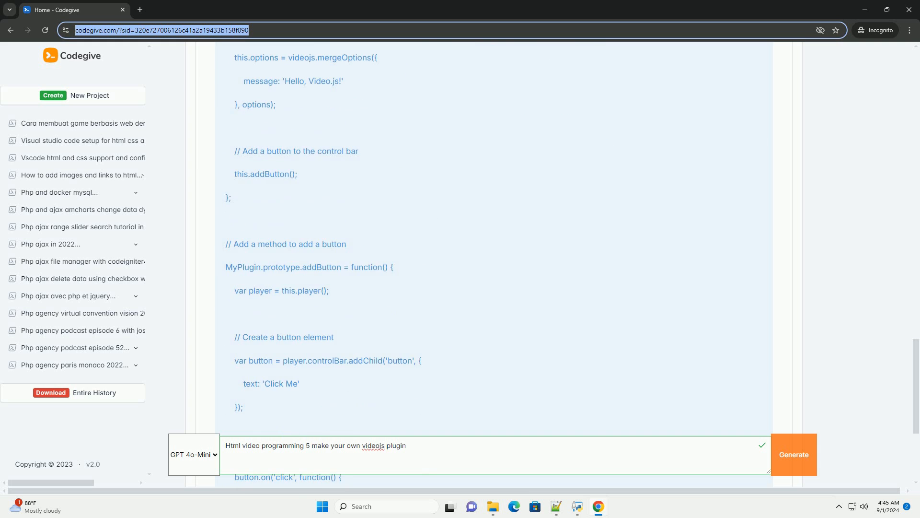
pyautogui.scroll(-3)
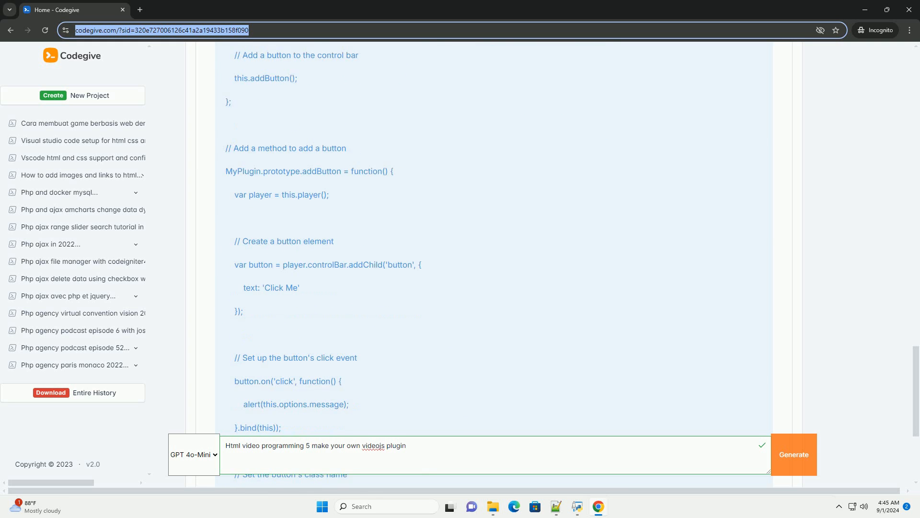
pyautogui.scroll(-3)
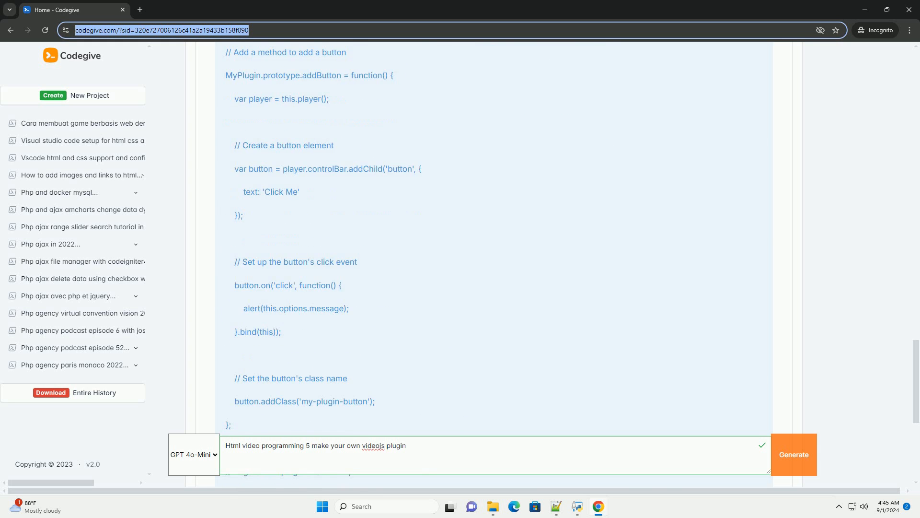
pyautogui.scroll(-3)
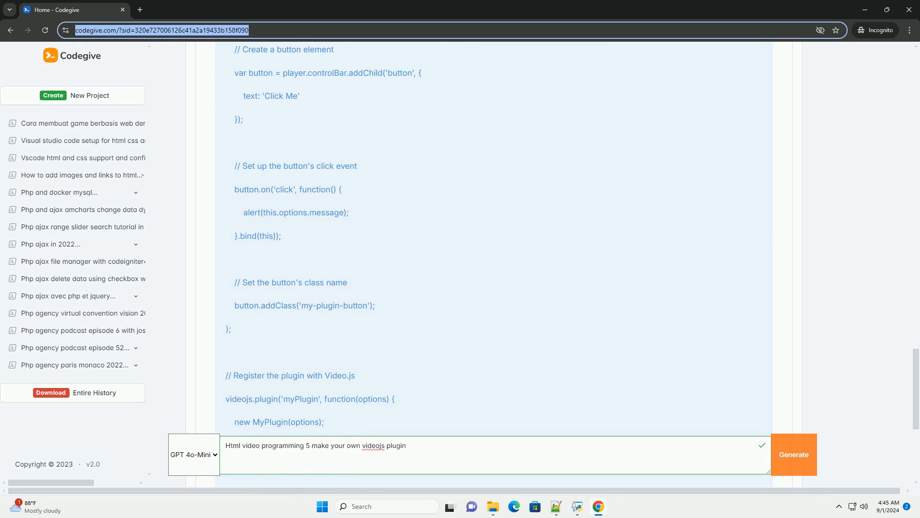
pyautogui.scroll(-3)
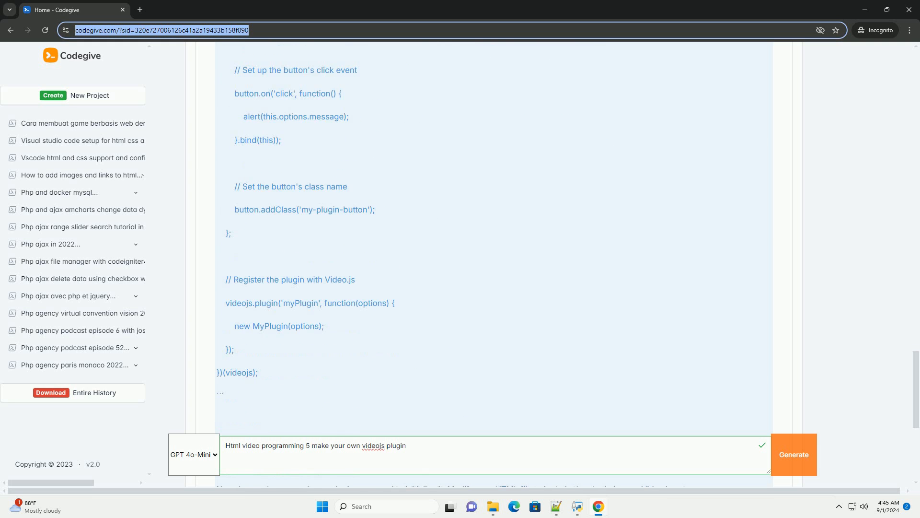
pyautogui.scroll(-3)
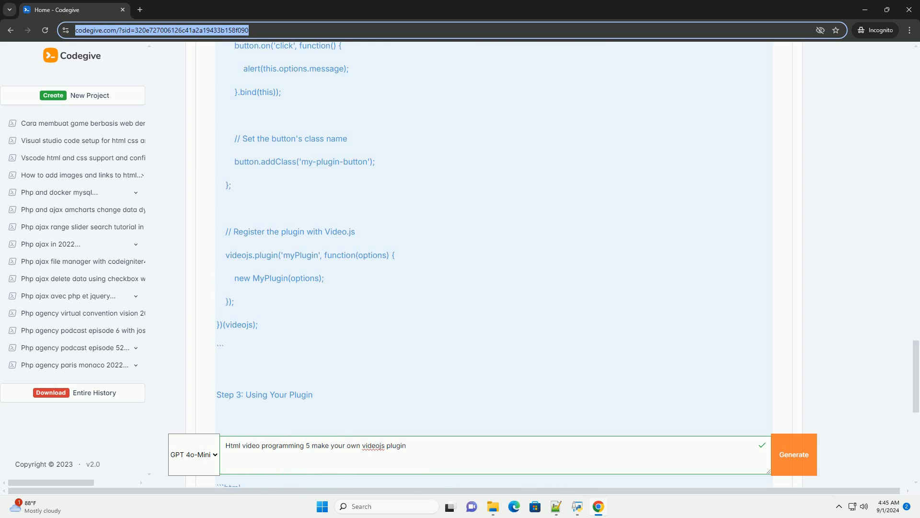
pyautogui.scroll(-3)
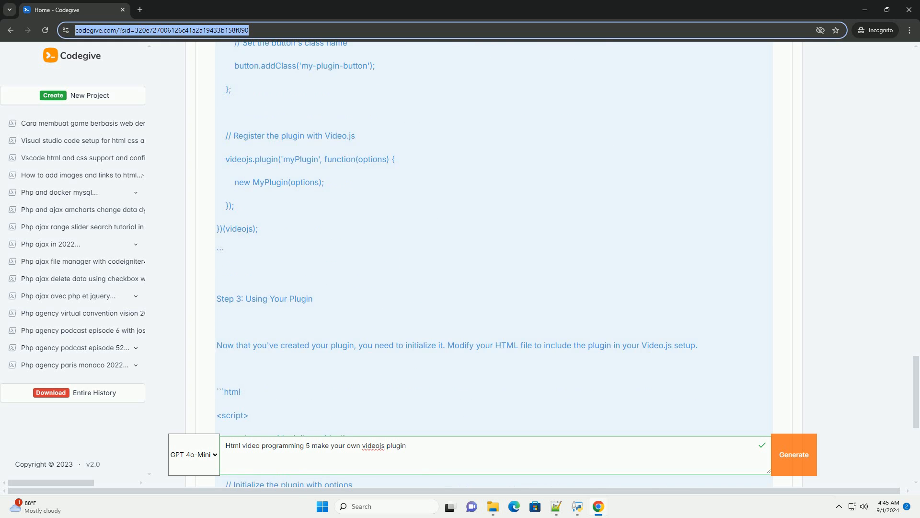
pyautogui.scroll(-3)
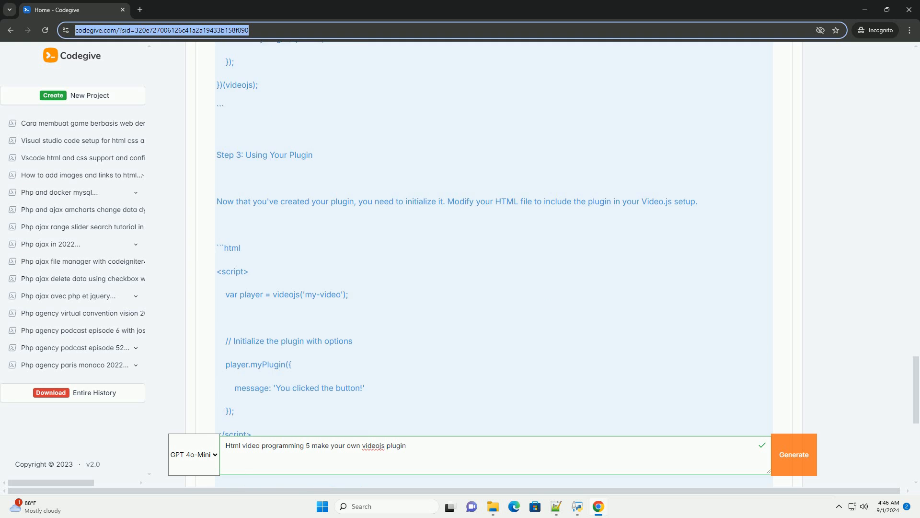
pyautogui.scroll(-3)
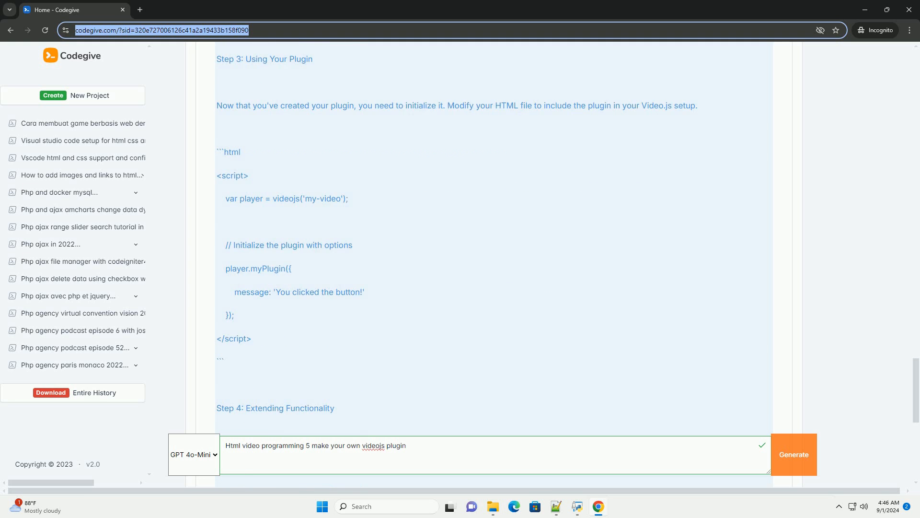
pyautogui.scroll(-3)
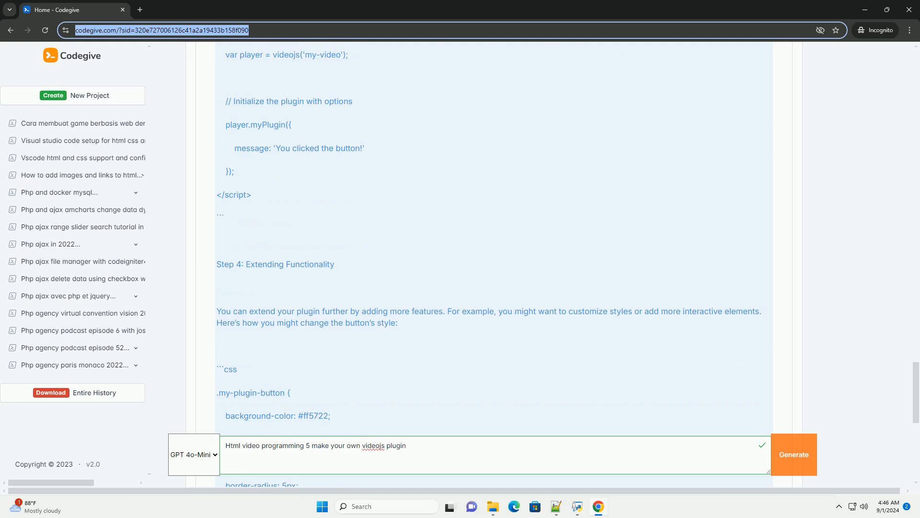
pyautogui.scroll(-3)
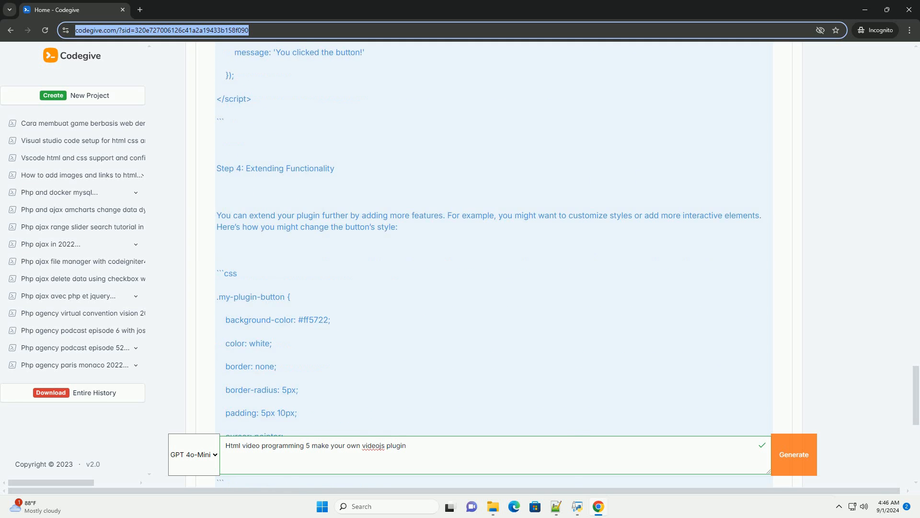
pyautogui.scroll(-3)
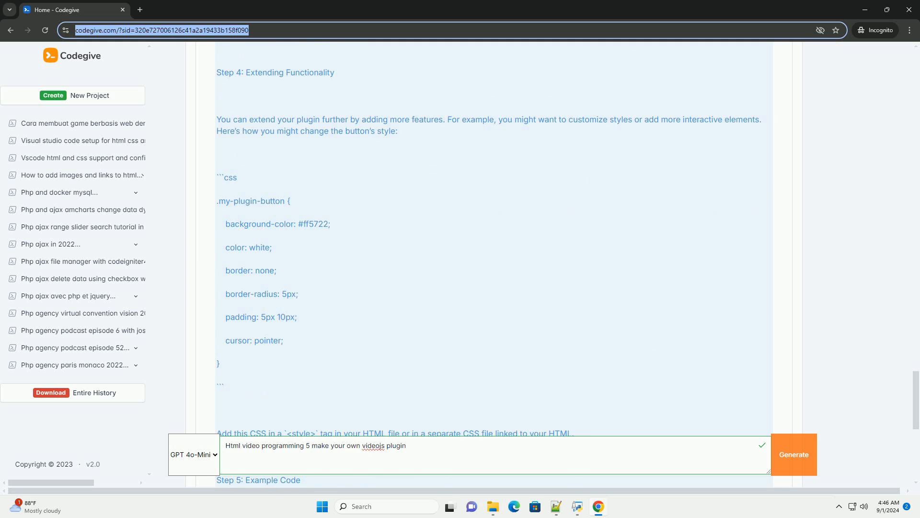
pyautogui.scroll(-3)
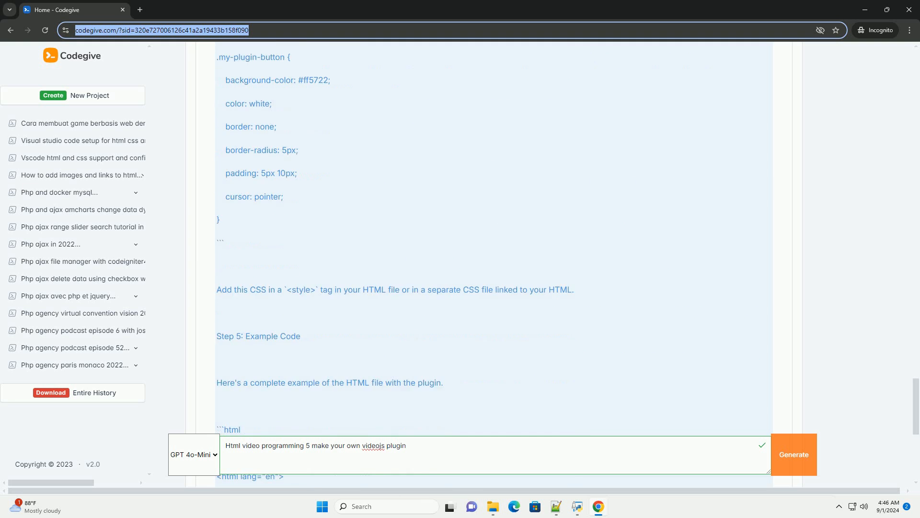
pyautogui.scroll(-3)
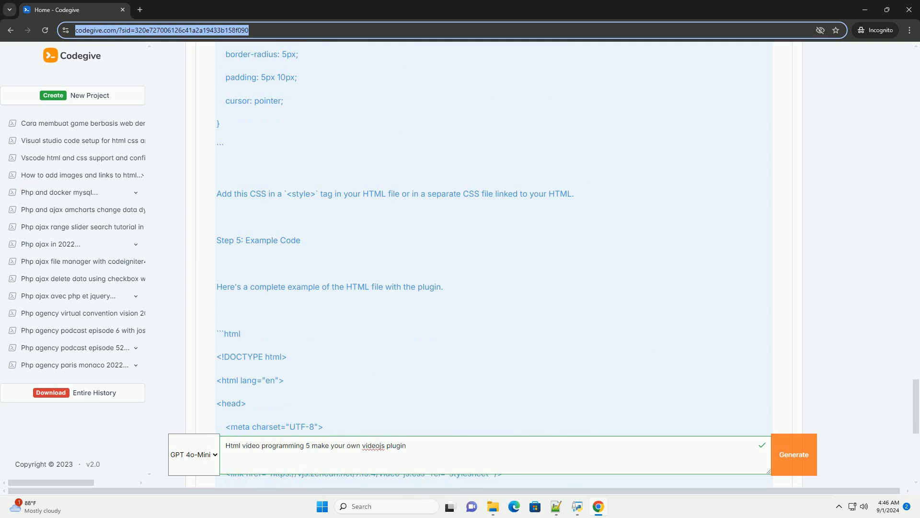
pyautogui.scroll(-3)
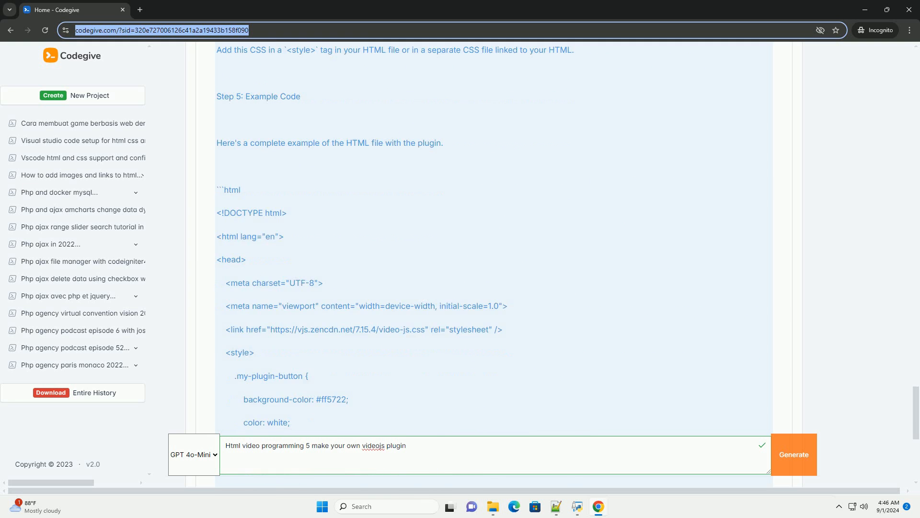
pyautogui.scroll(-3)
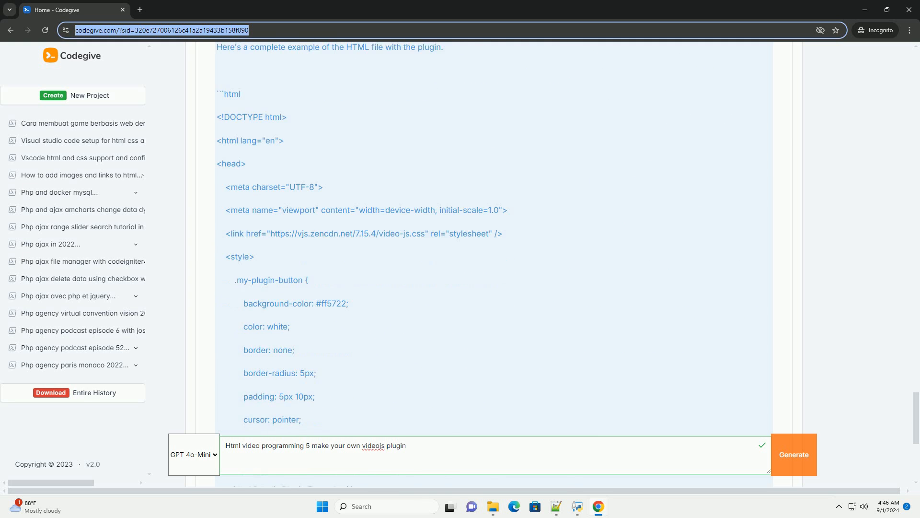
pyautogui.scroll(-3)
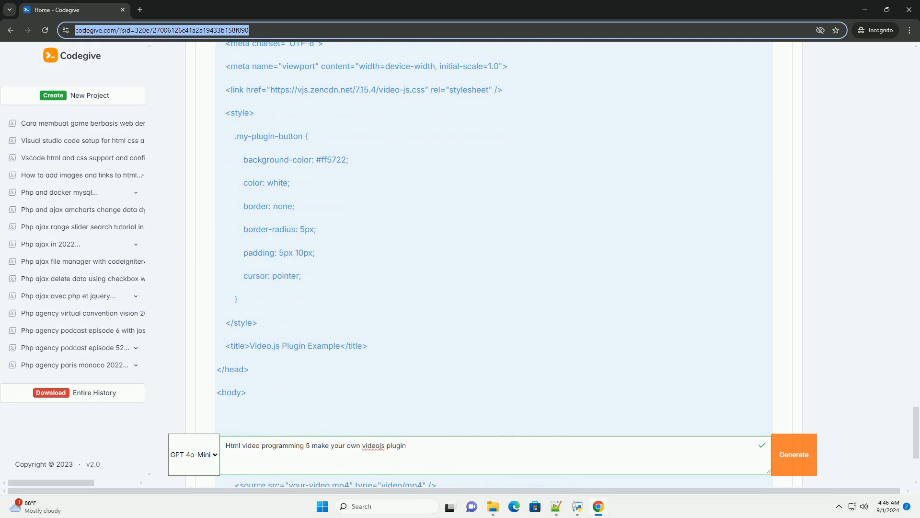
pyautogui.scroll(-3)
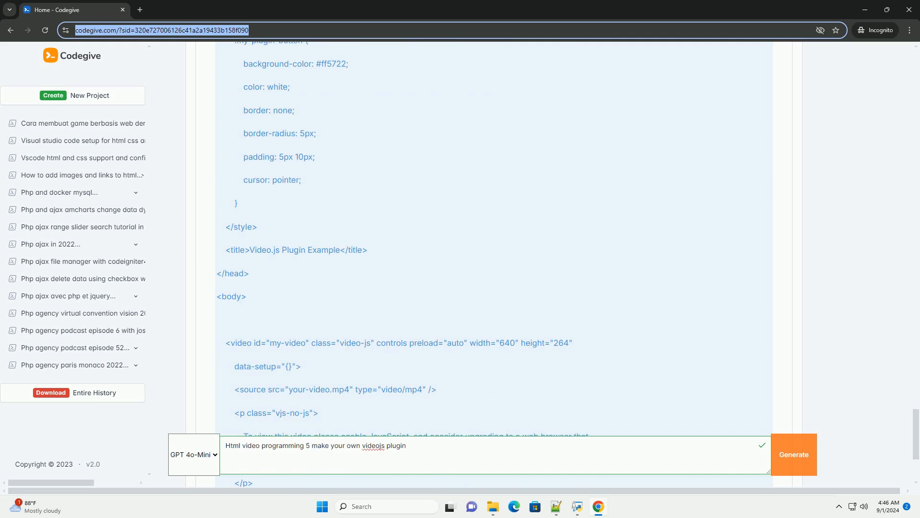
pyautogui.scroll(-3)
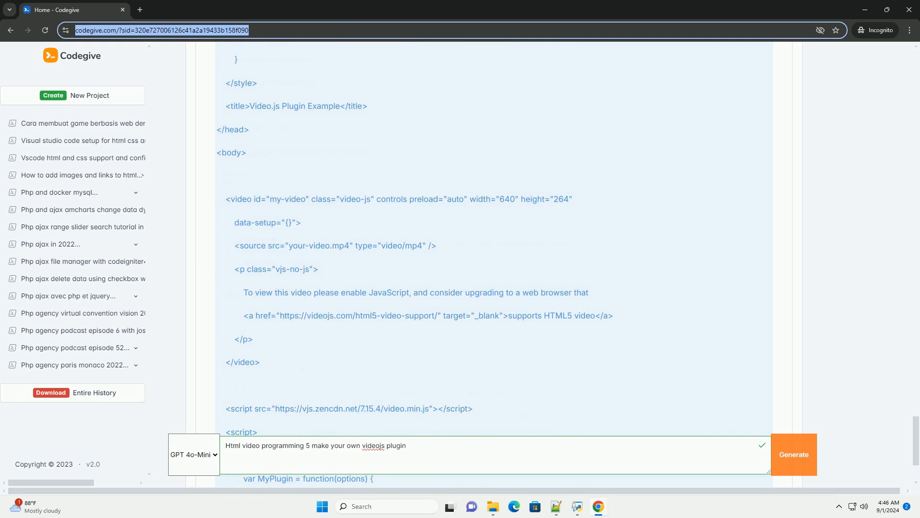
pyautogui.scroll(-3)
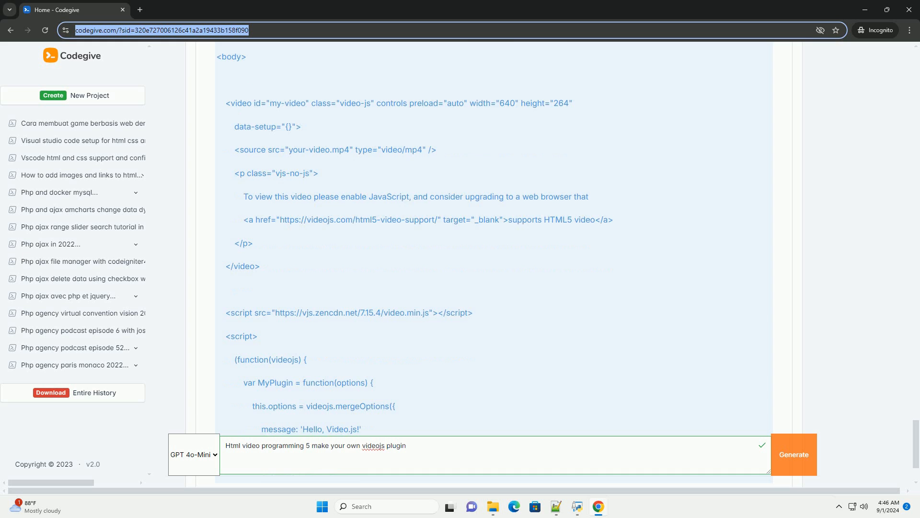
pyautogui.scroll(-3)
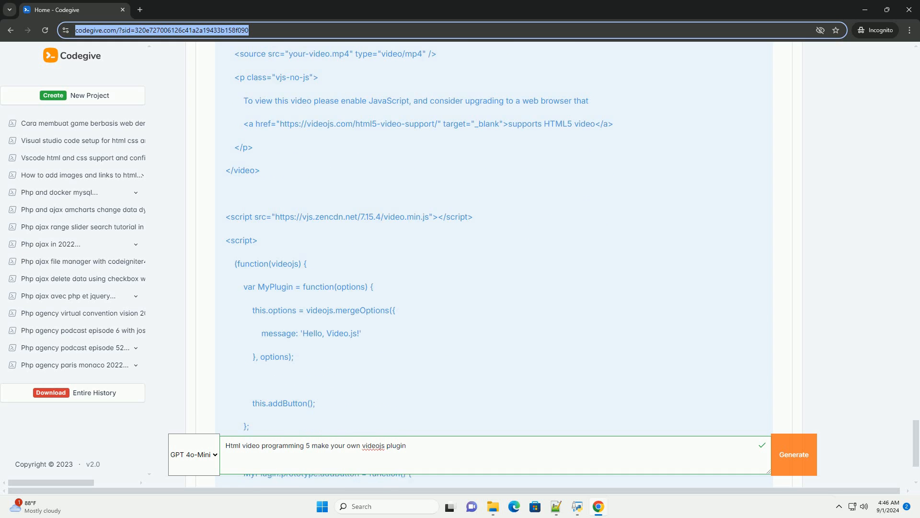
pyautogui.scroll(-3)
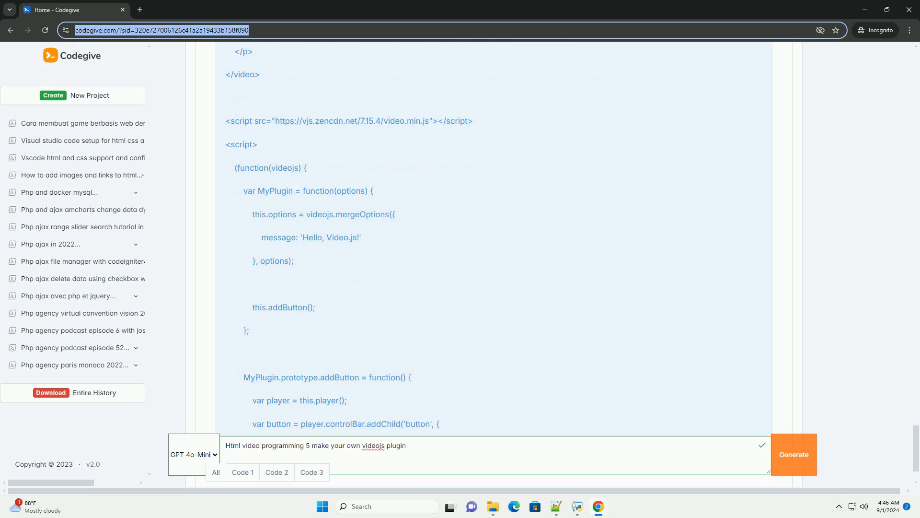
pyautogui.scroll(-3)
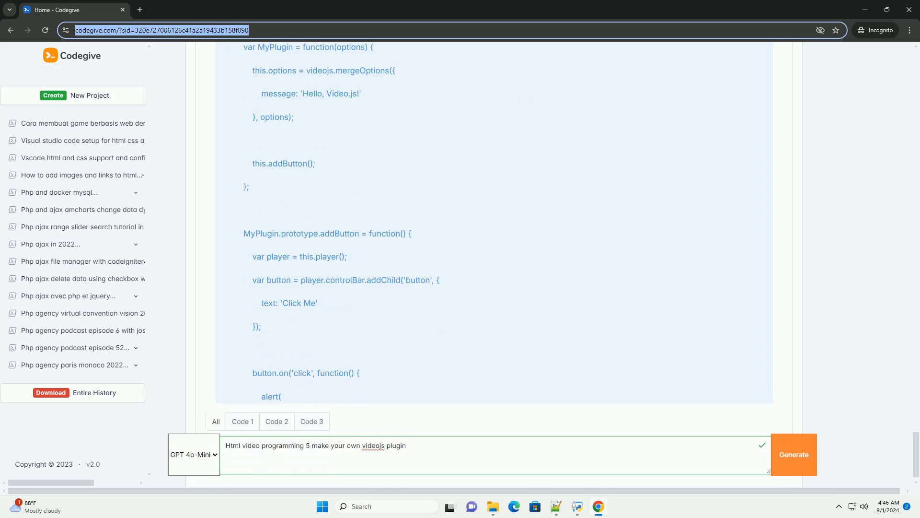
pyautogui.scroll(-3)
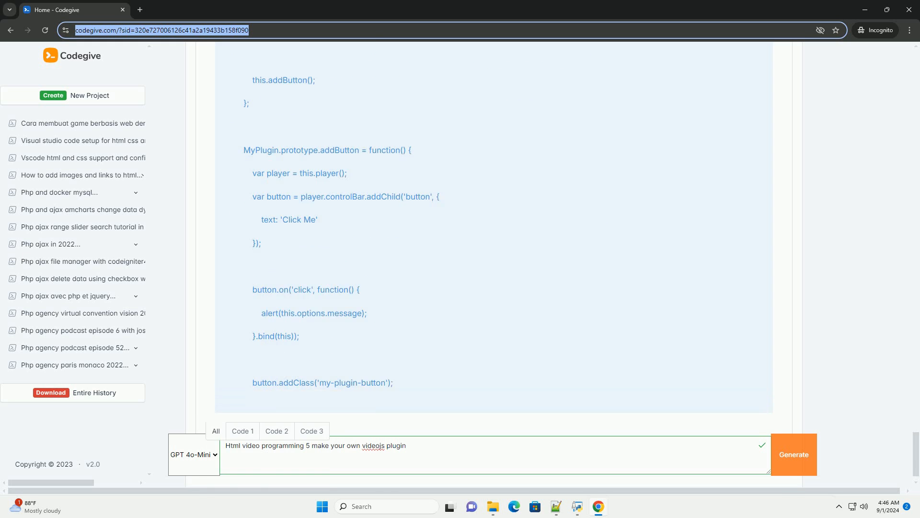
pyautogui.scroll(-3)
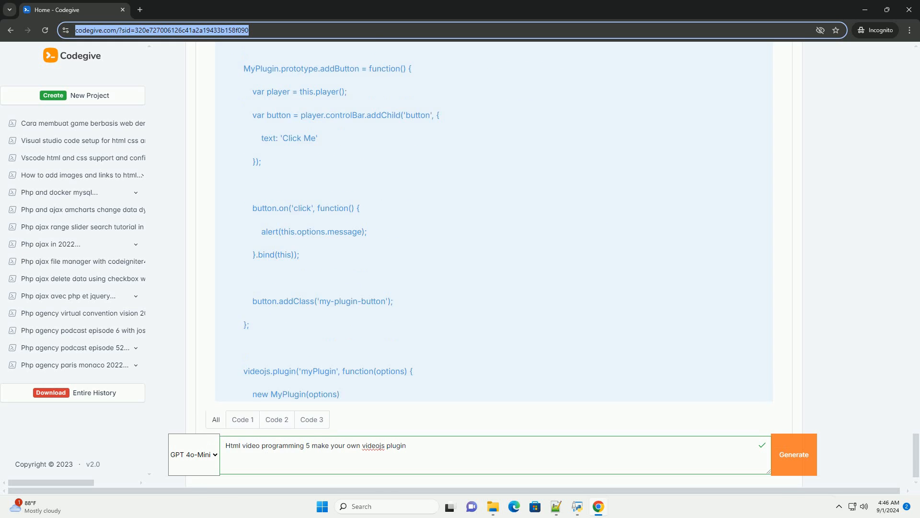
pyautogui.scroll(-3)
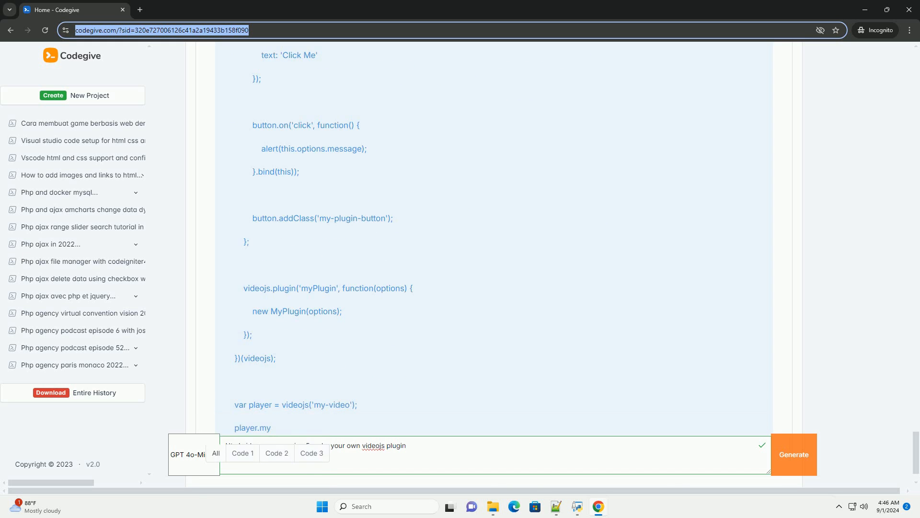